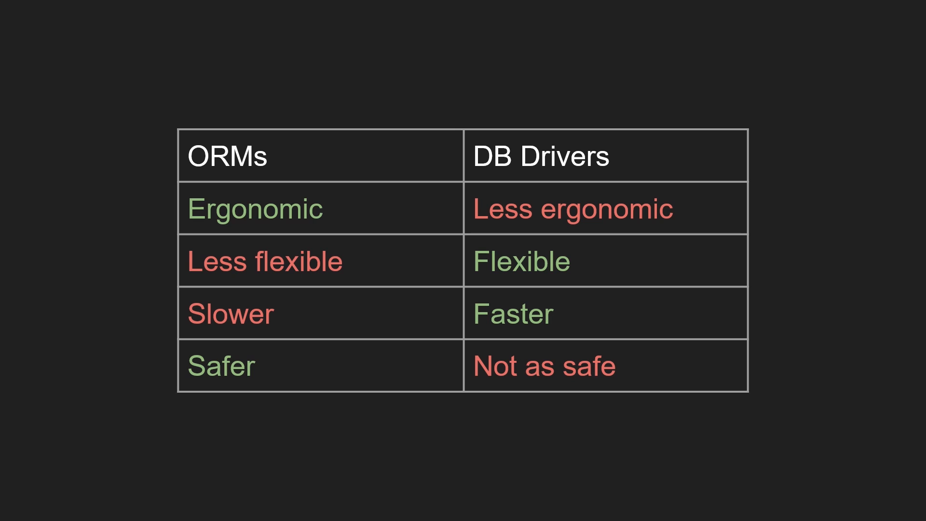
# Advance to the Let's Get Rusty end card and mark the channel Subscribed
pyautogui.press('right')
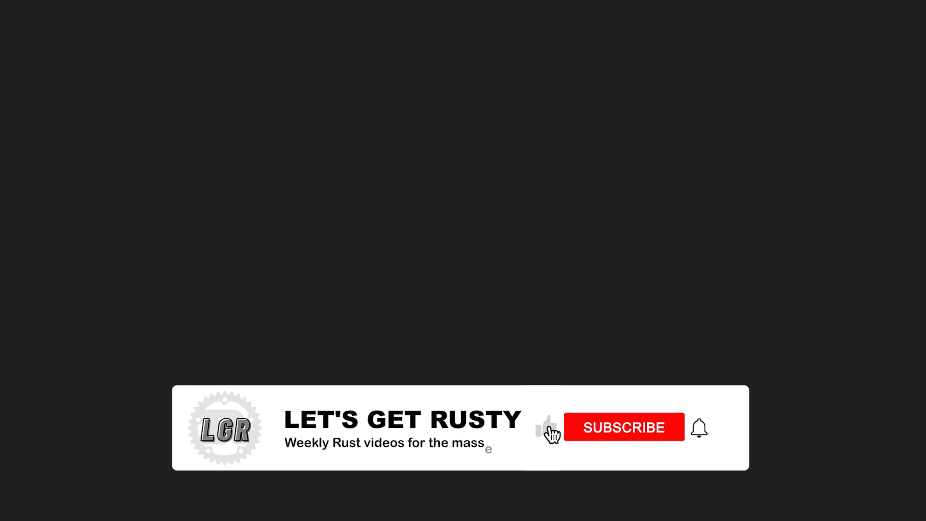
pyautogui.click(623, 427)
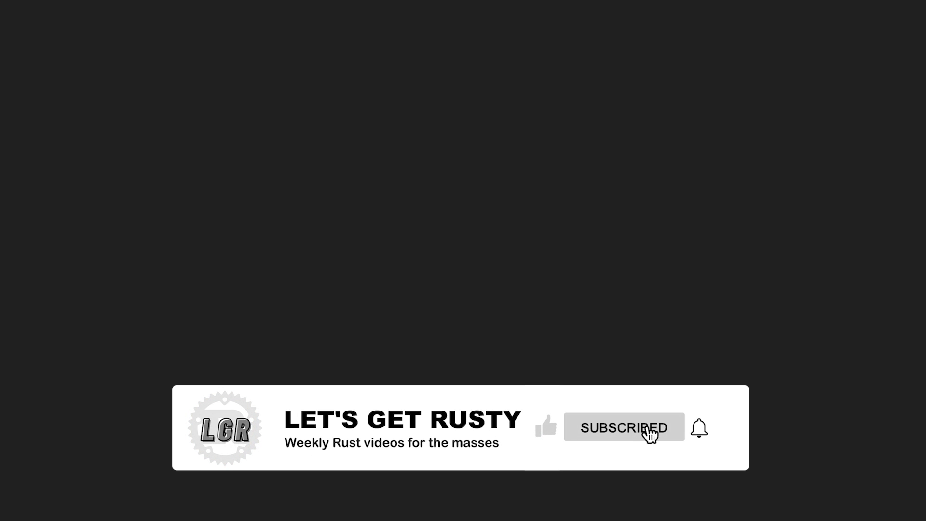